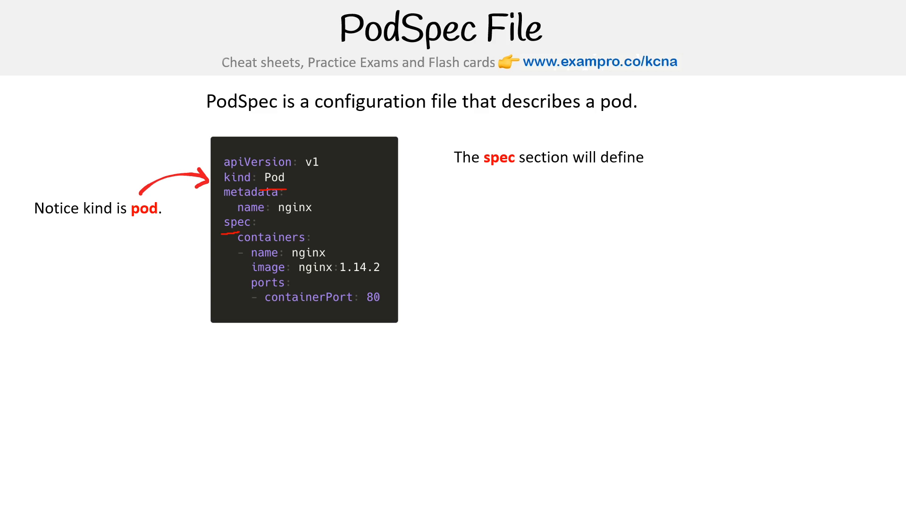
Step: Advance the animation to reveal the spec bullets, kubectl apply command and Deployment/Job note
key("right")
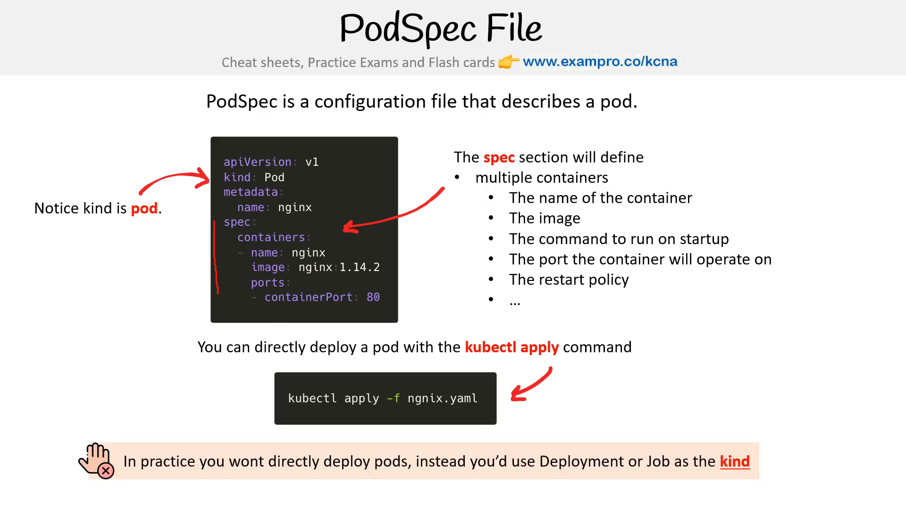